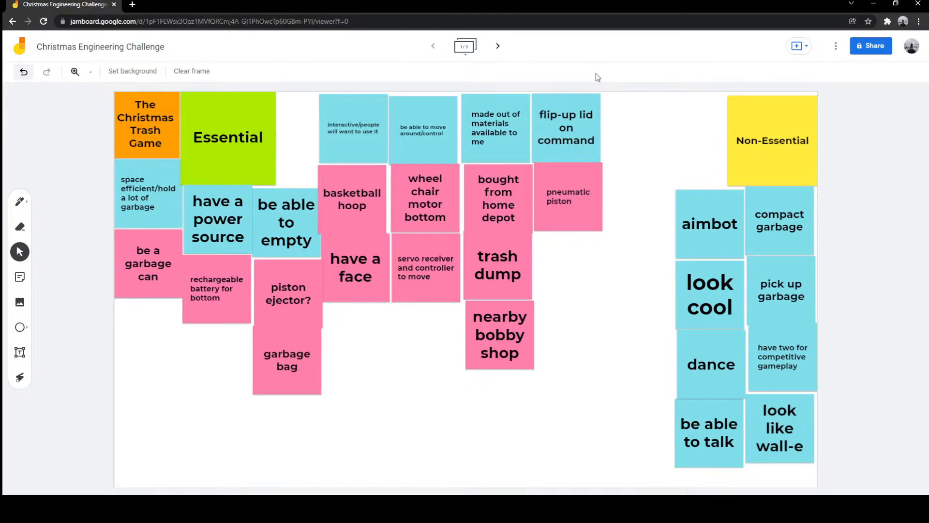
Switch to the Monthly Classroom, view My Peer Group, then return to the 10-Day Holiday Build Challenge home page
left_click(131, 5)
type("monthly.com/holiday-build-challenge/classroom")
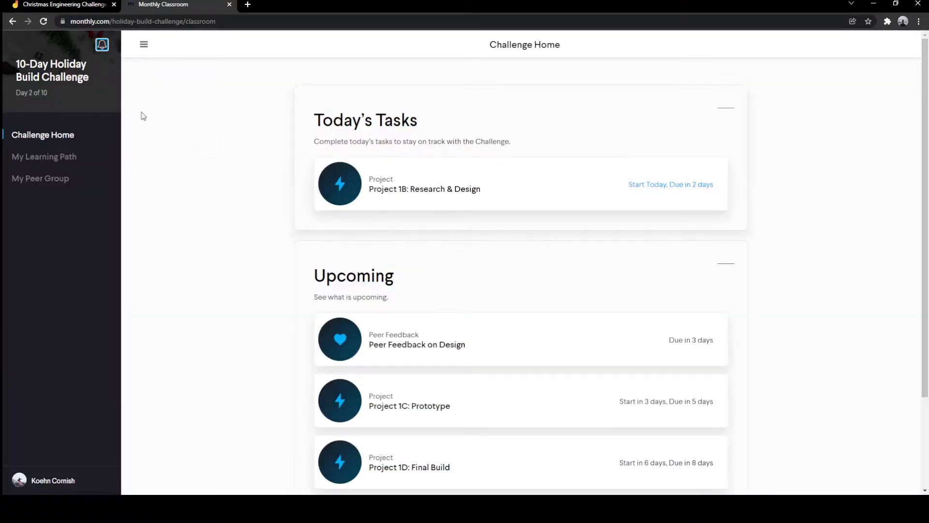
left_click(41, 178)
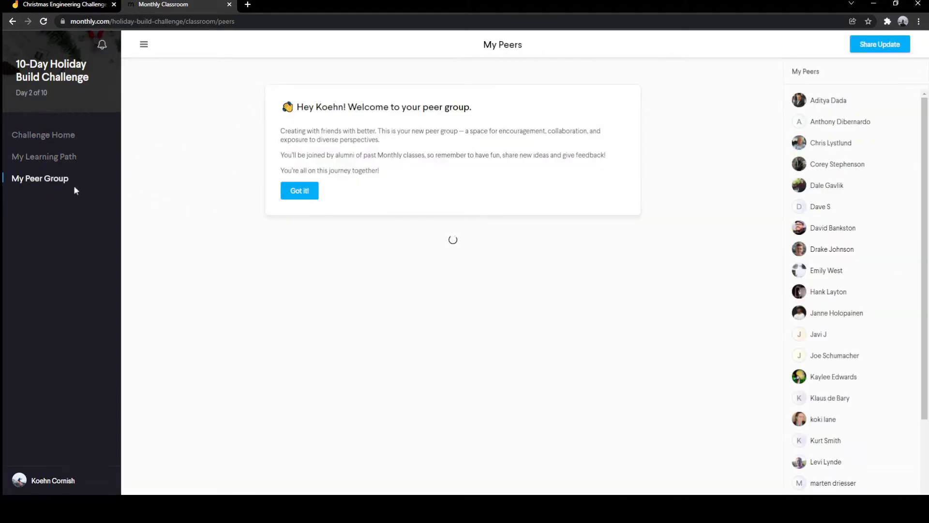
left_click(43, 135)
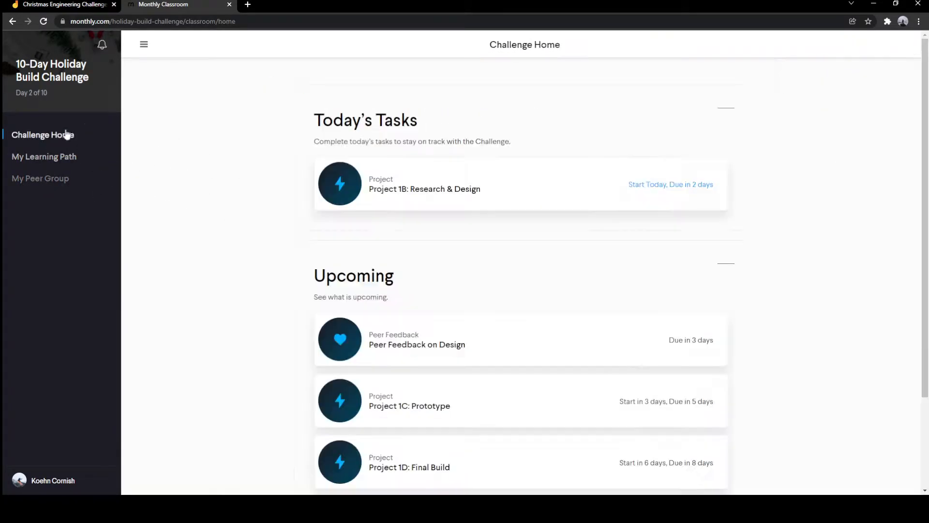
scroll("down", 3)
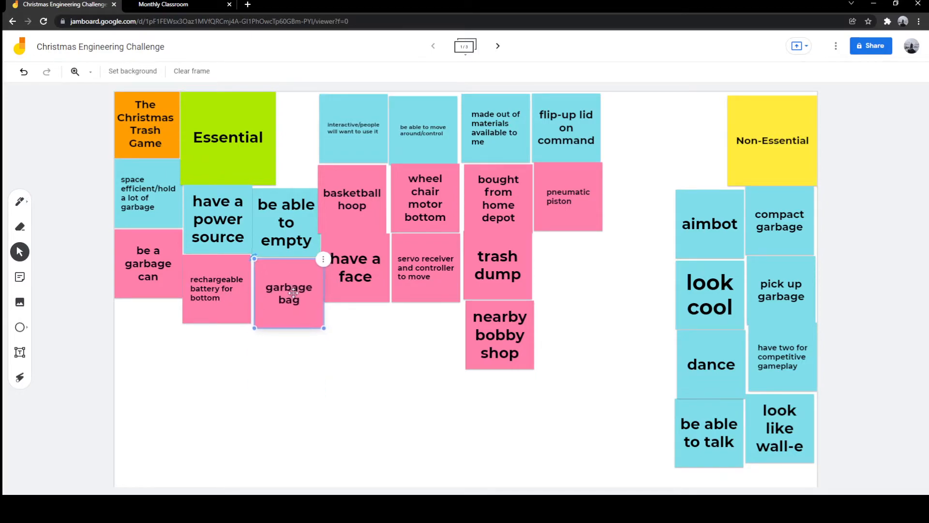
left_click(358, 198)
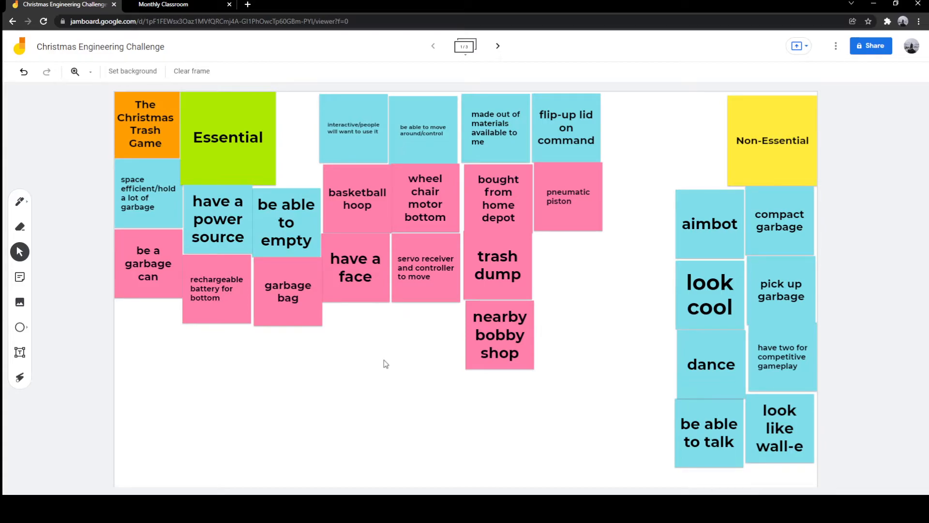
mouse_move(370, 344)
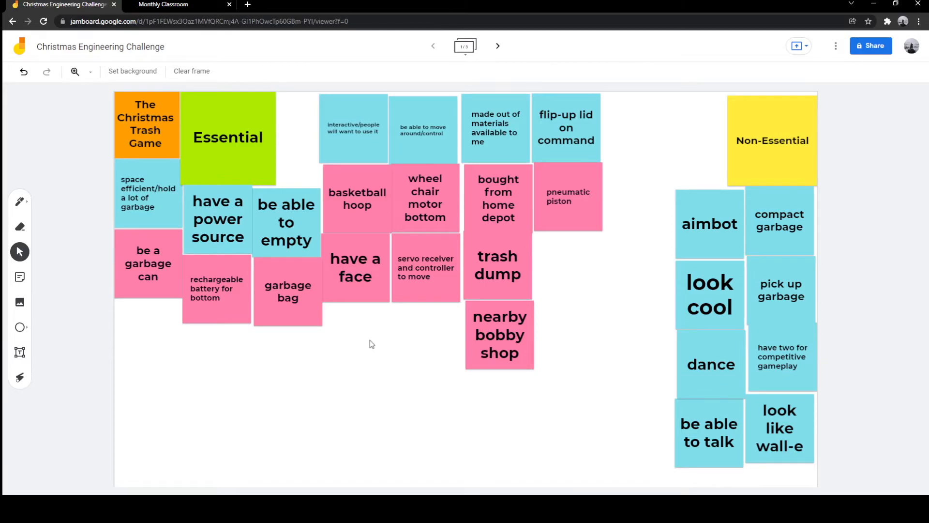
mouse_move(425, 217)
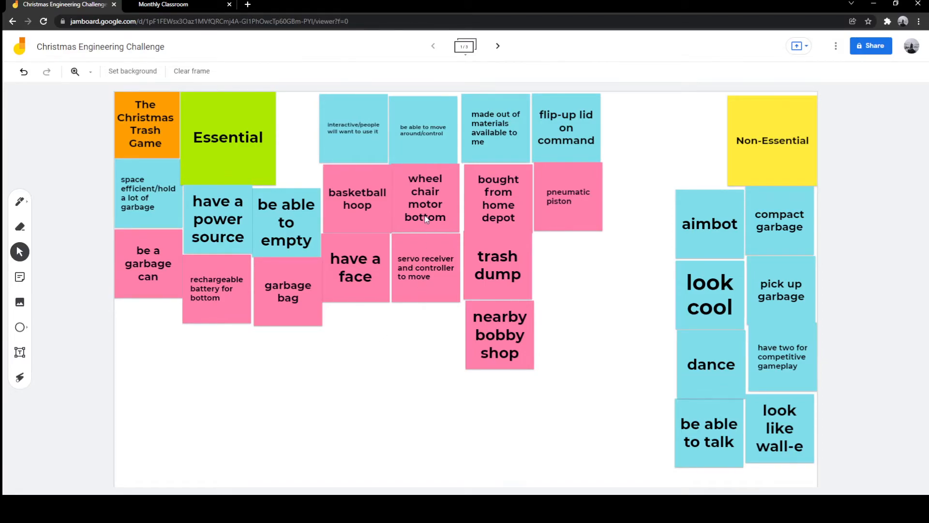
mouse_move(432, 339)
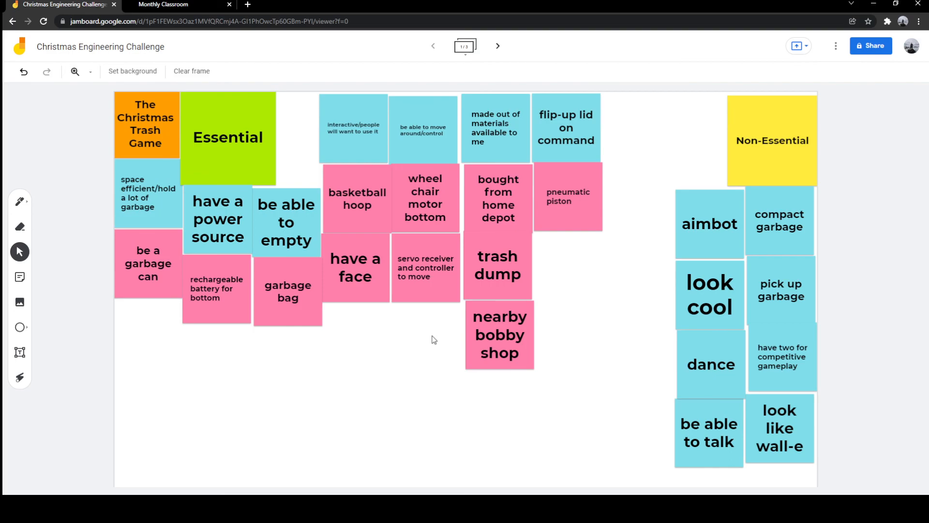
mouse_move(445, 486)
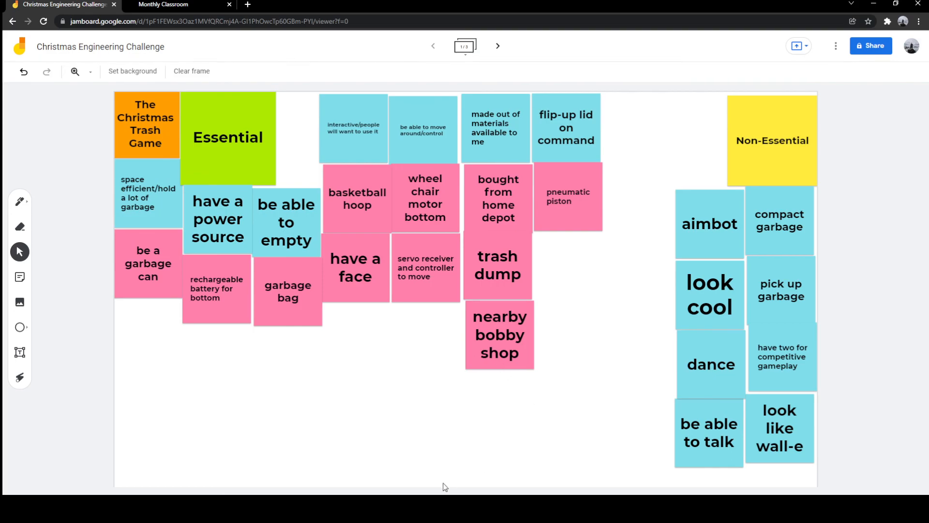